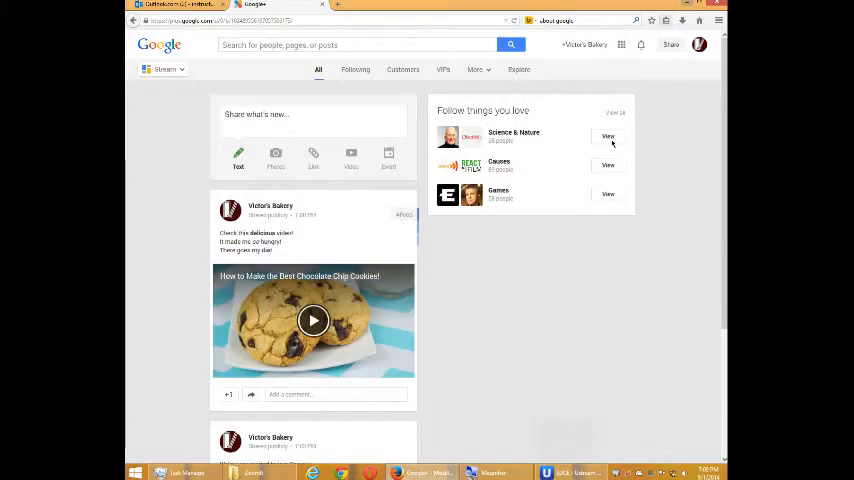
mouse_move(520, 340)
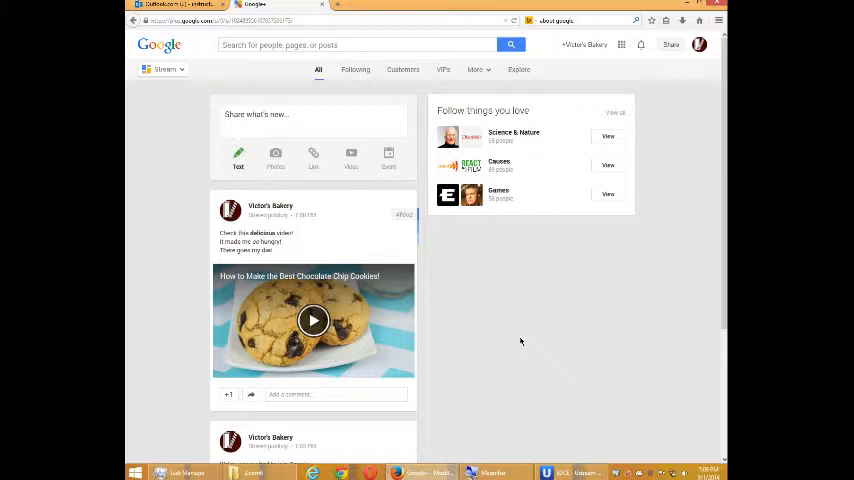
- Browse the suggested Science & Nature pages (Nature News, StarTalk Radio, Nature Conservancy, Buzz Aldrin) and close them
scroll("down", 3)
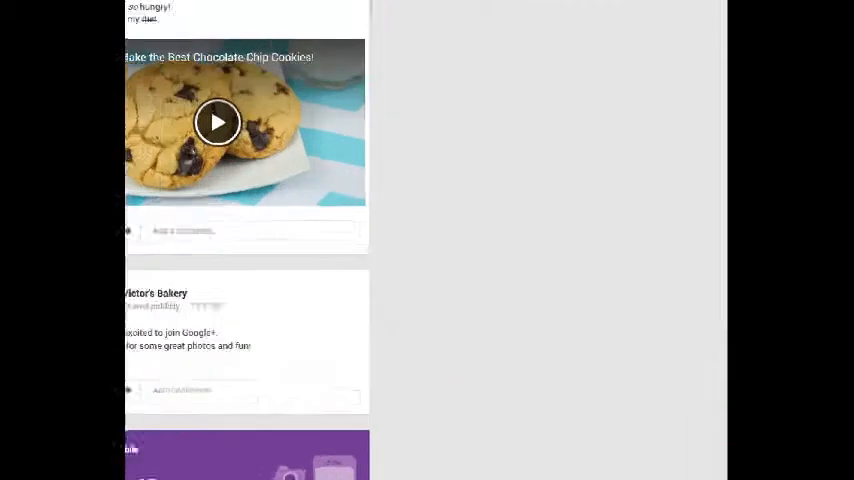
scroll("down", 3)
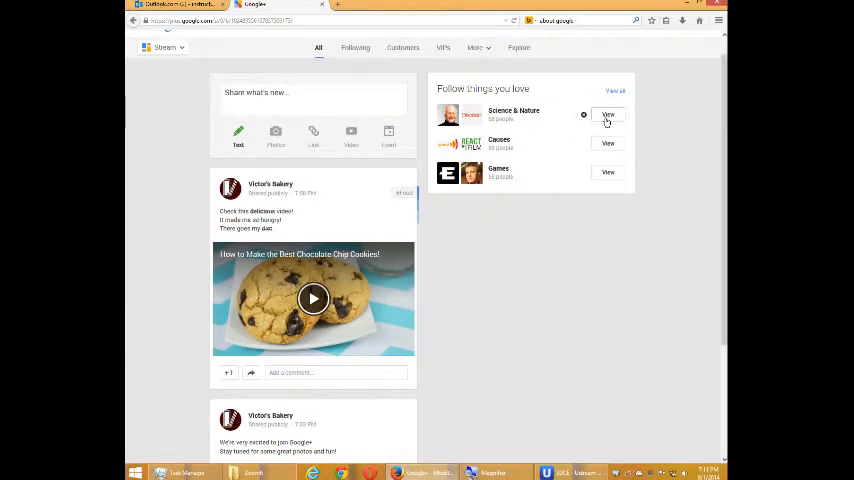
left_click(608, 116)
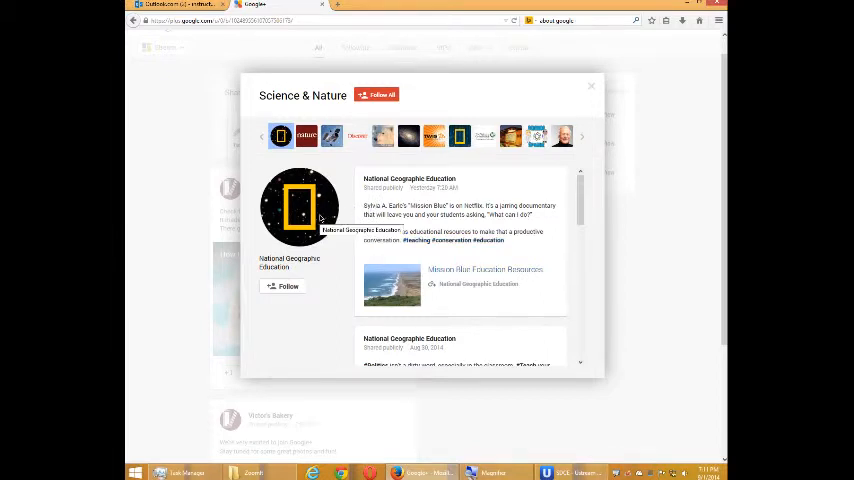
left_click(306, 136)
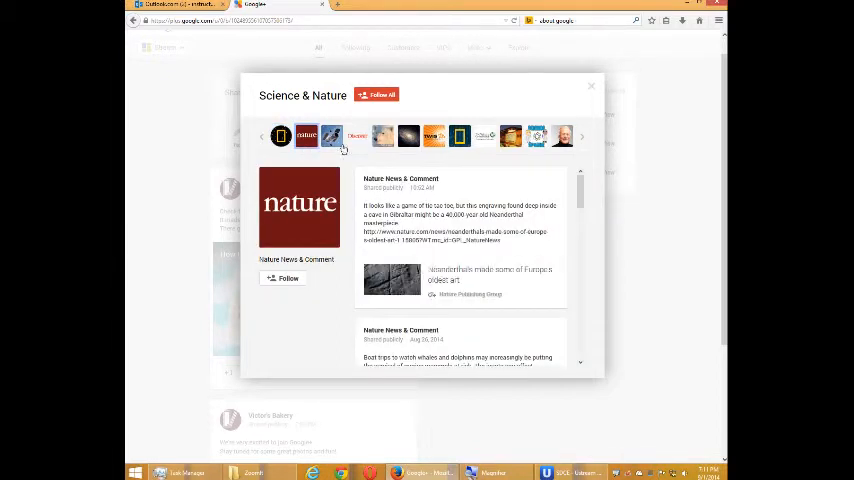
left_click(382, 136)
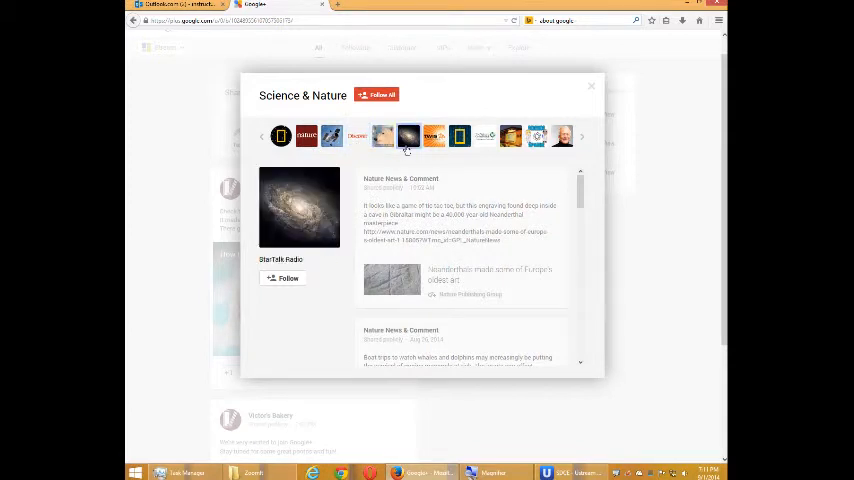
left_click(484, 136)
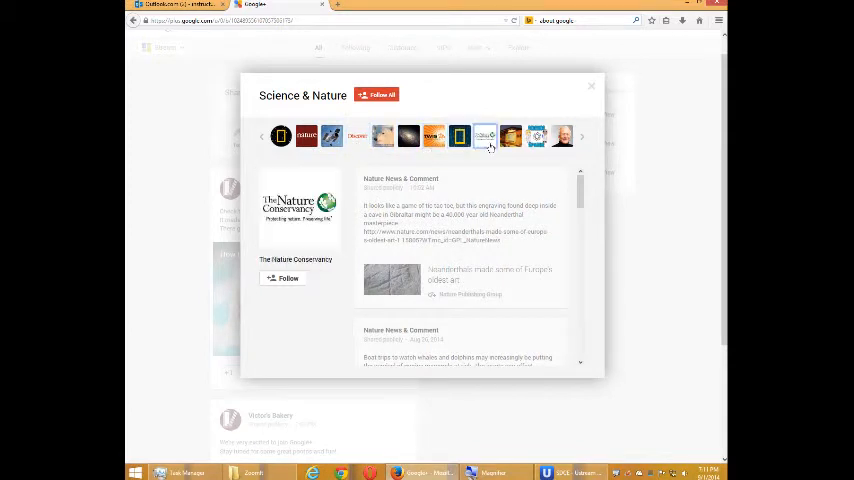
left_click(562, 136)
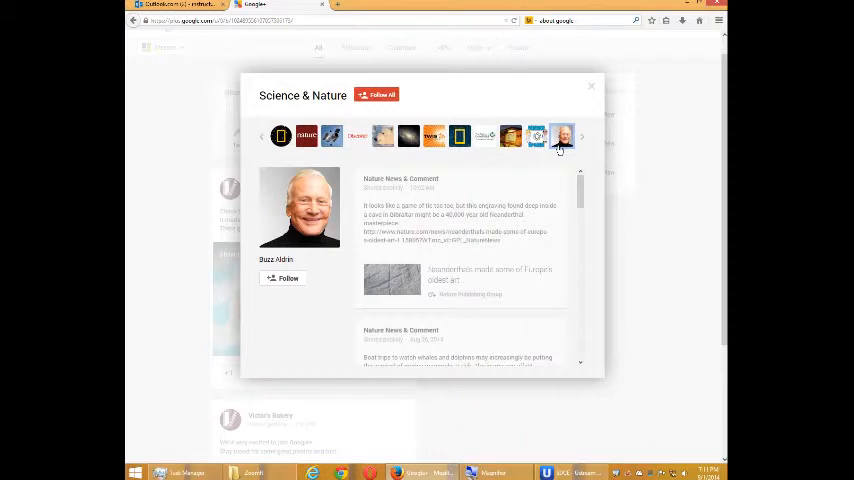
left_click(432, 136)
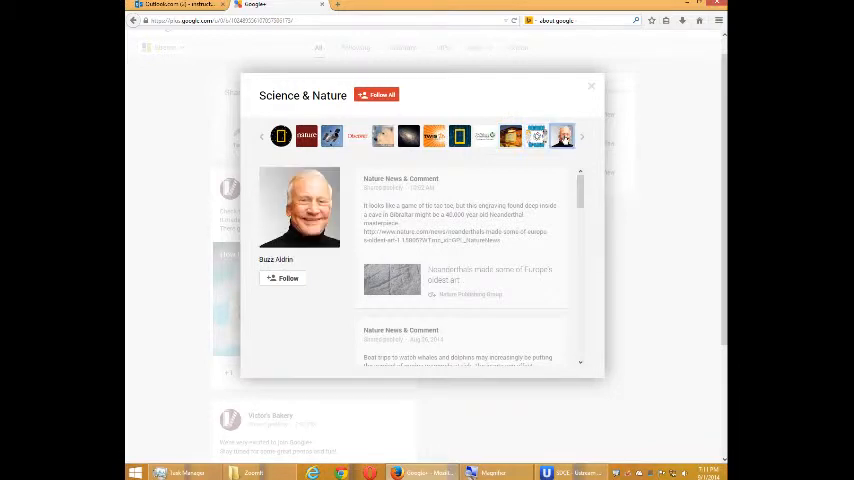
left_click(590, 86)
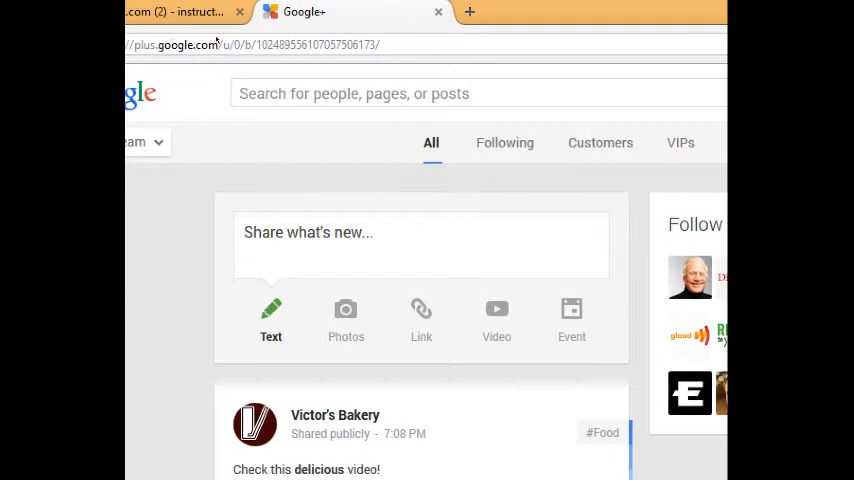
mouse_move(240, 54)
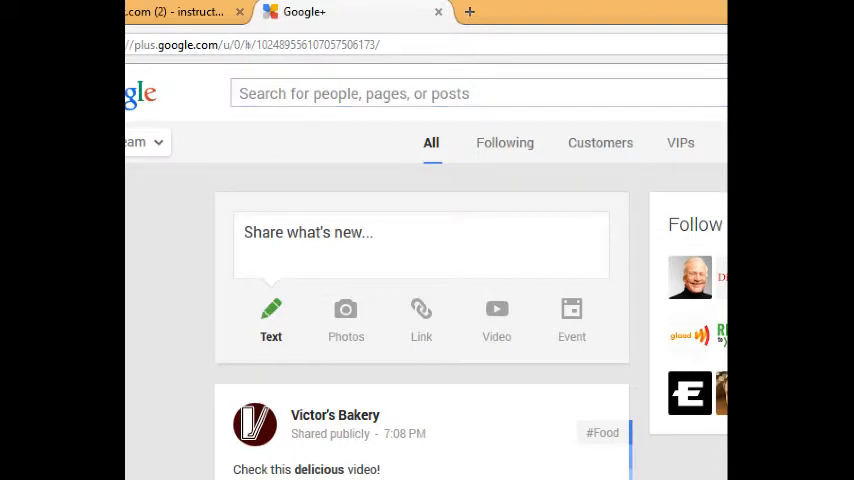
type("victor campos")
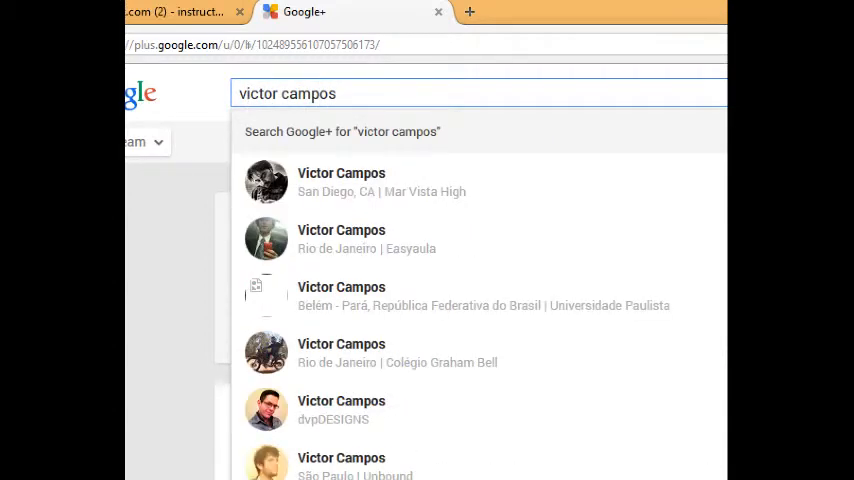
scroll("down", 3)
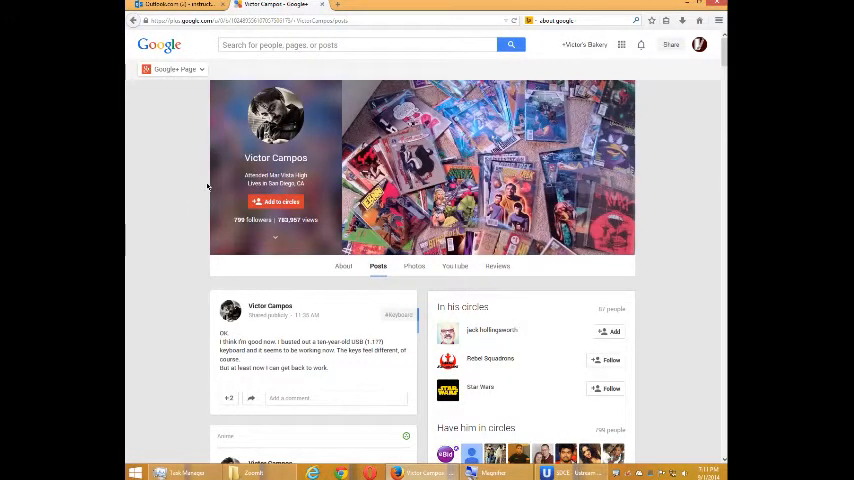
scroll("down", 3)
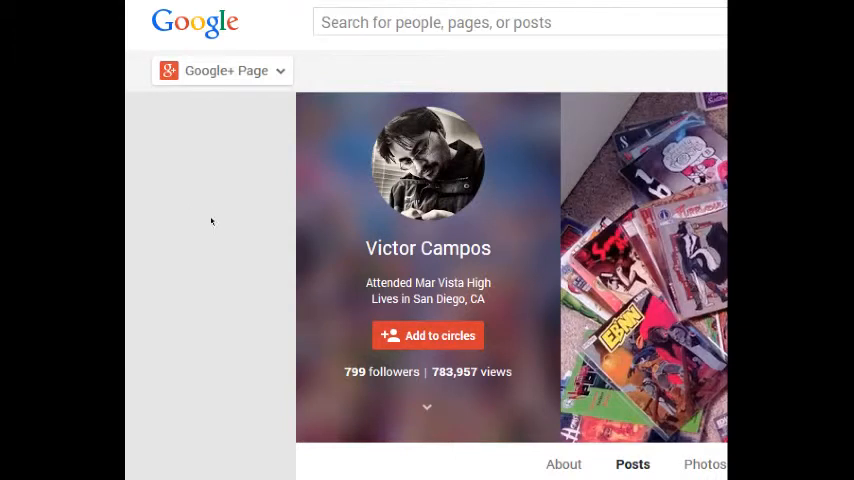
left_click(428, 336)
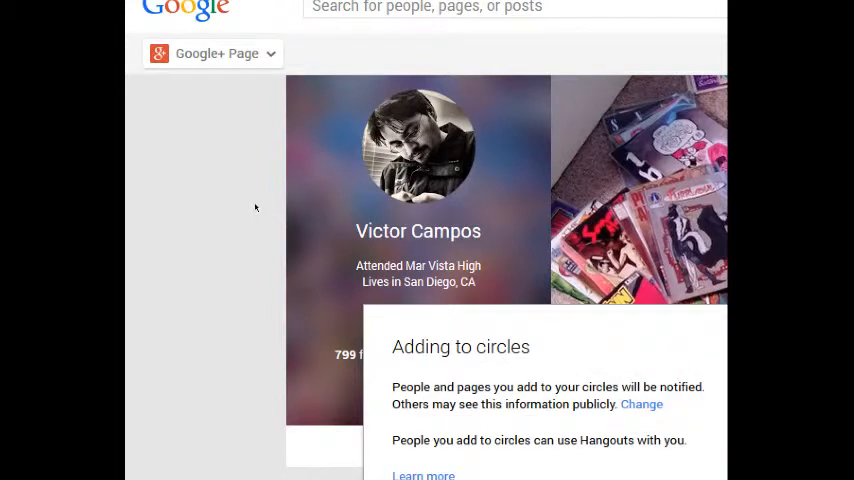
scroll("down", 3)
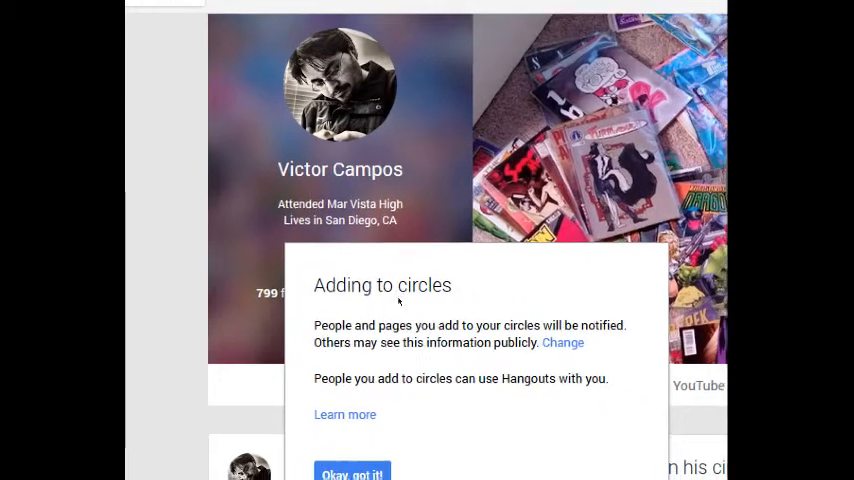
scroll("down", 3)
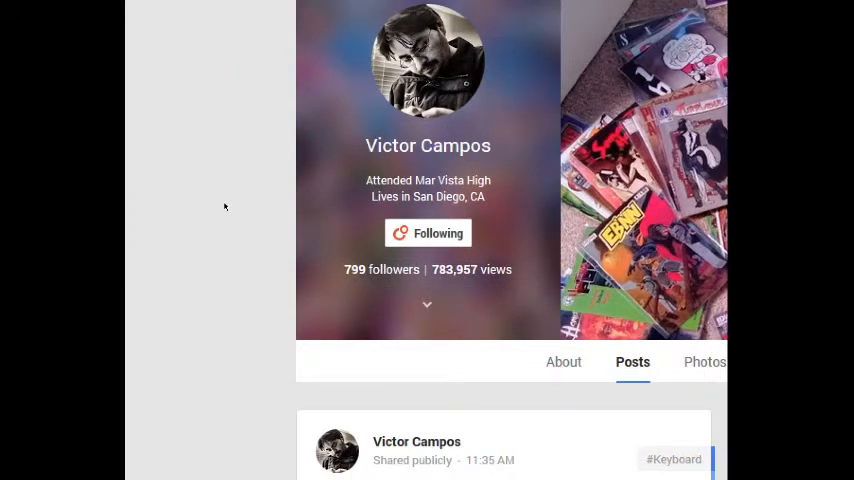
- Create a 'San Diego People' circle from Victor's circle list and assign him to it
left_click(428, 232)
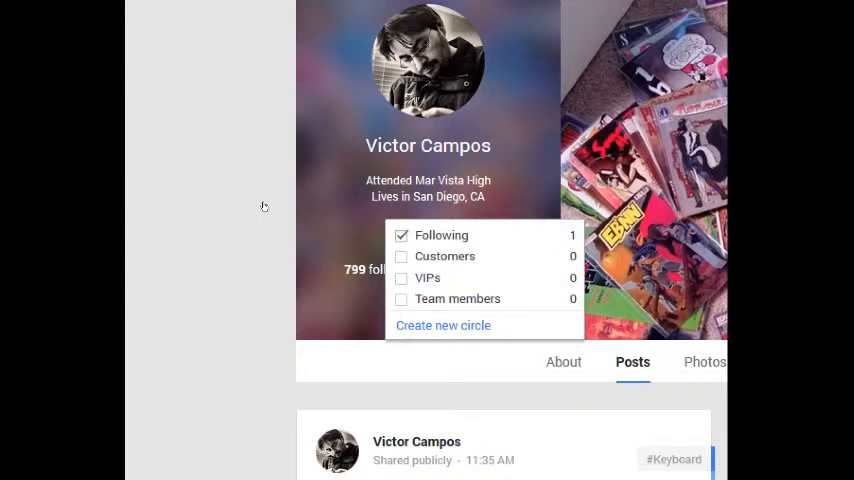
mouse_move(288, 208)
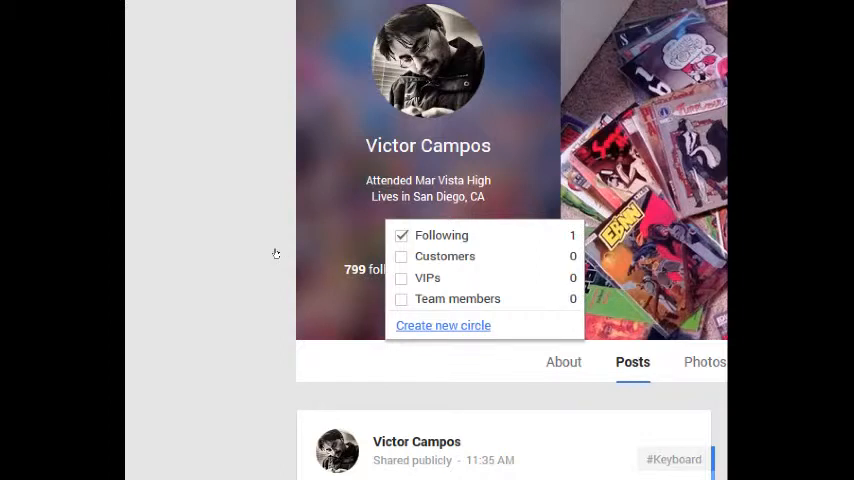
left_click(444, 324)
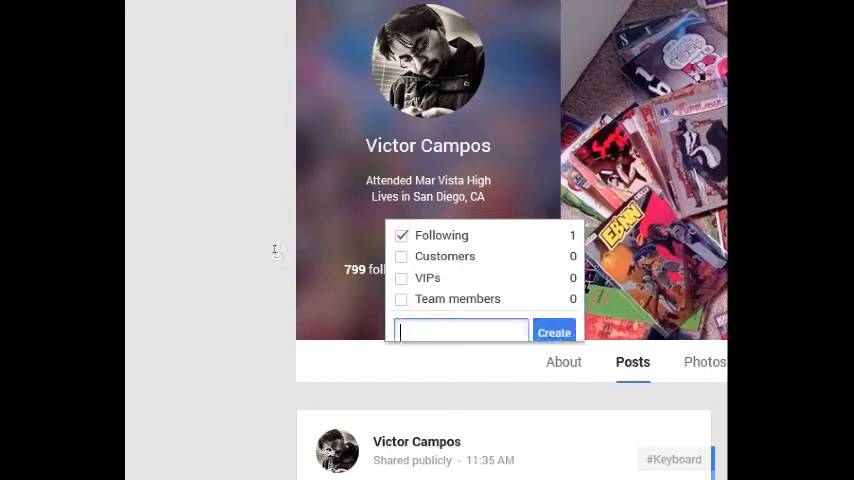
type("s")
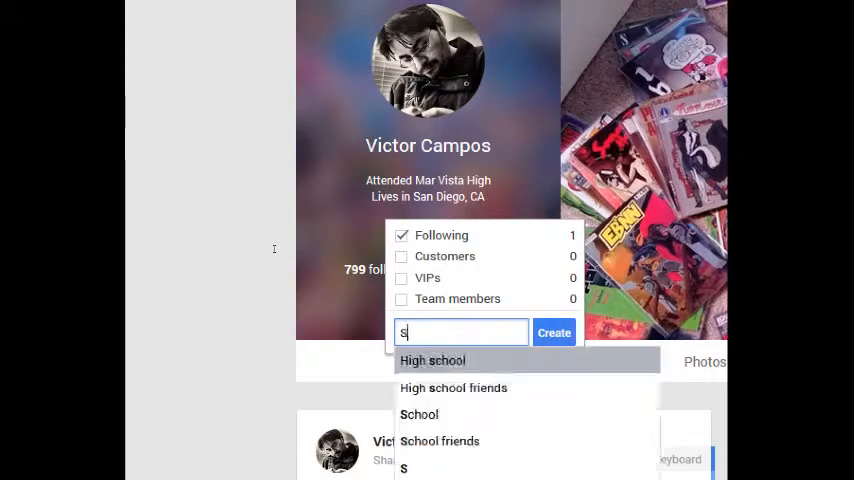
type("San Diego People")
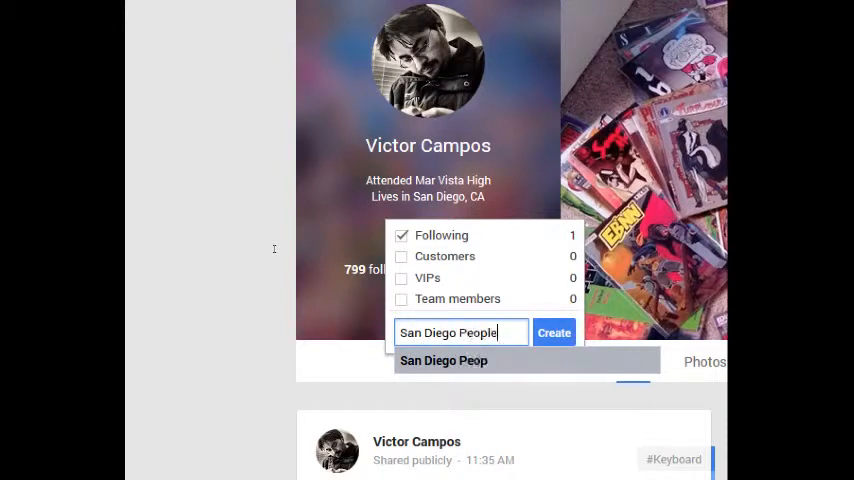
left_click(552, 332)
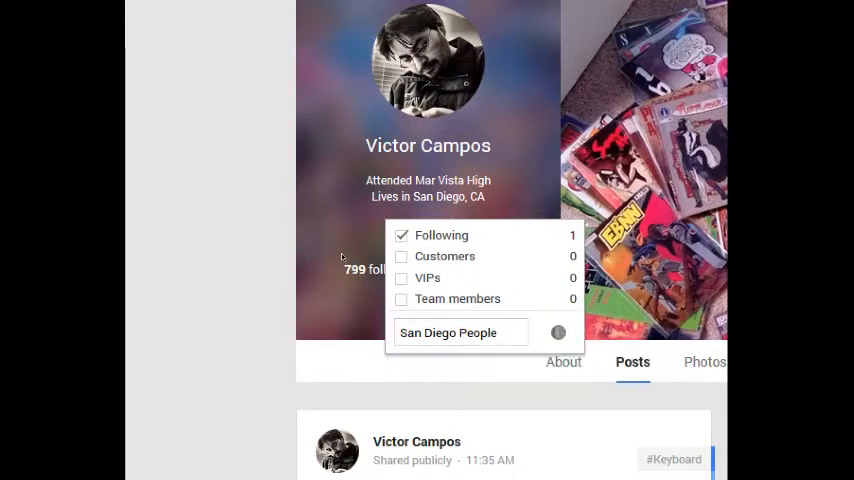
left_click(460, 332)
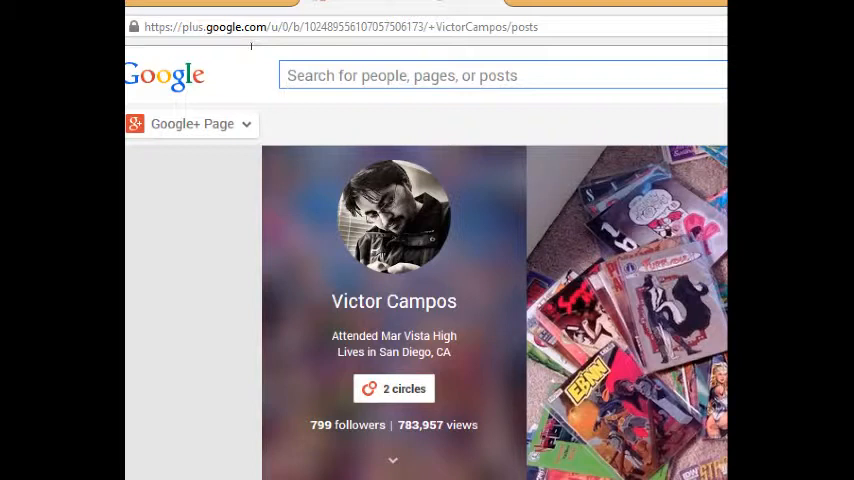
- Search 'pmd inter', follow PmD Interactive and tick San Diego People
type("pmd inte")
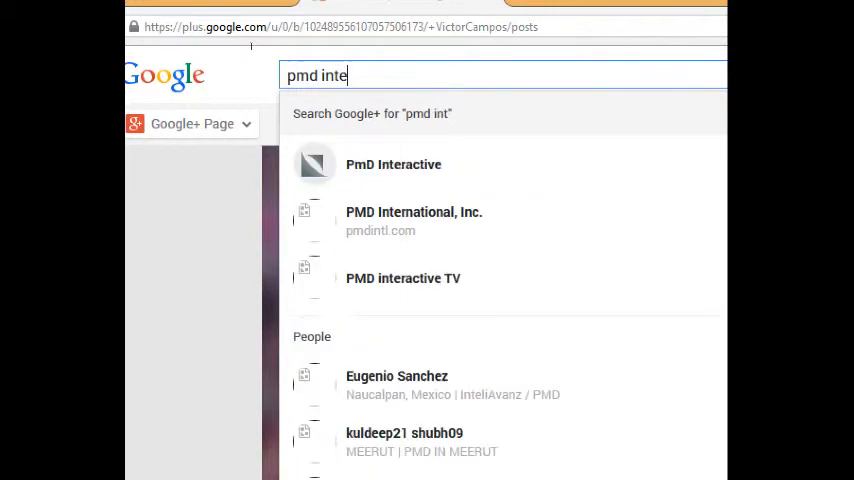
type("r")
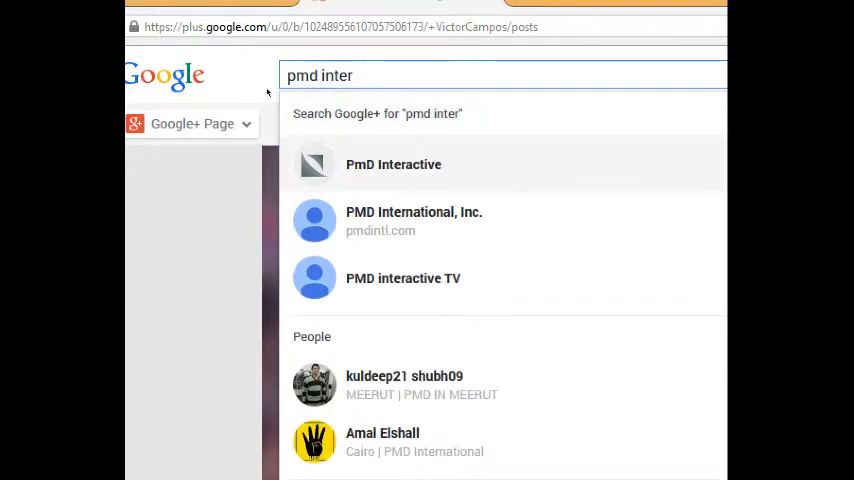
left_click(392, 164)
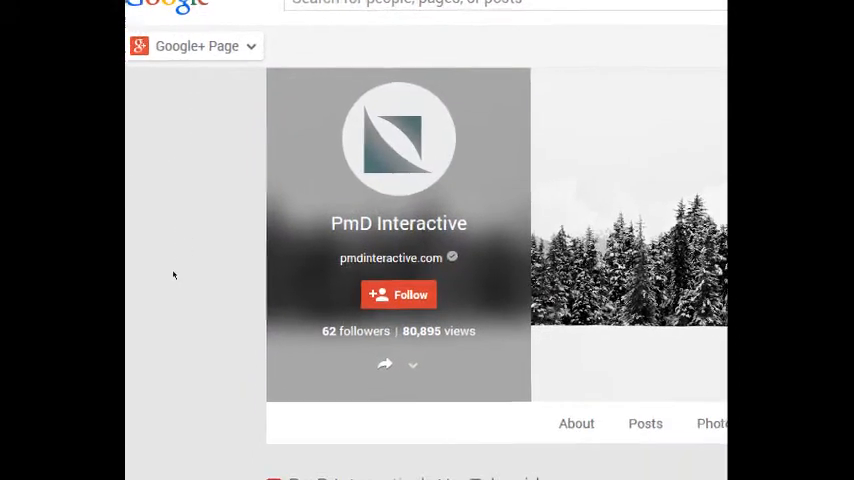
scroll("down", 3)
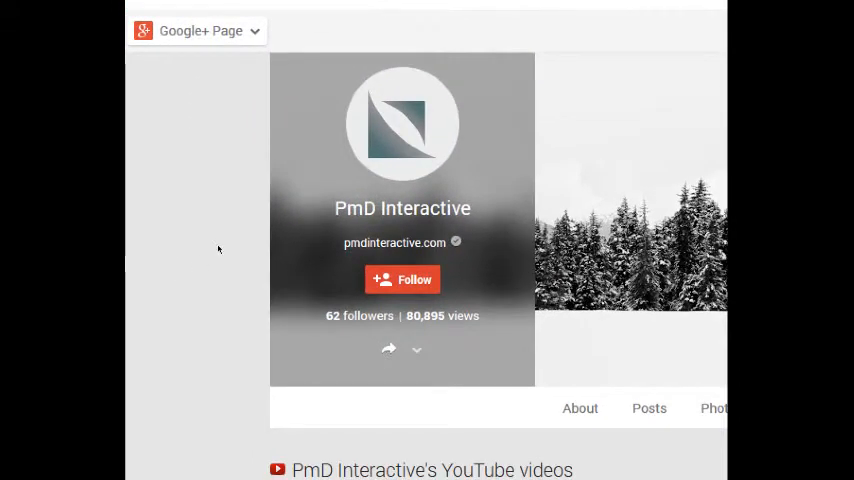
left_click(402, 280)
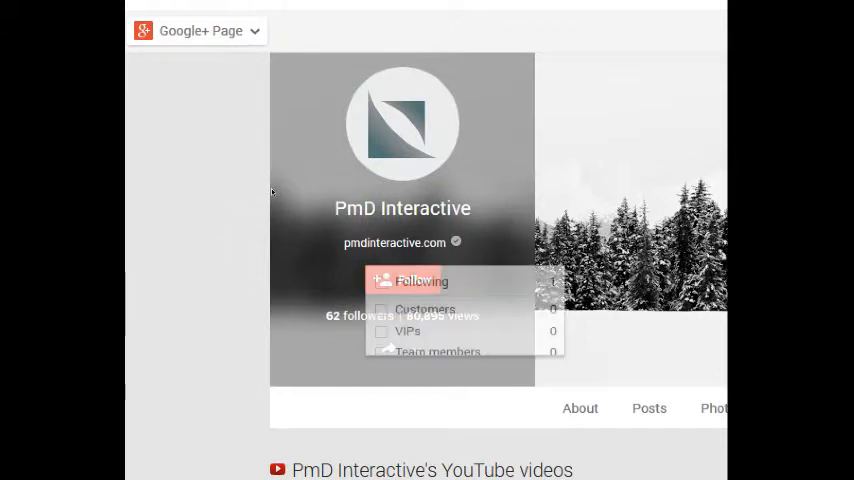
left_click(420, 280)
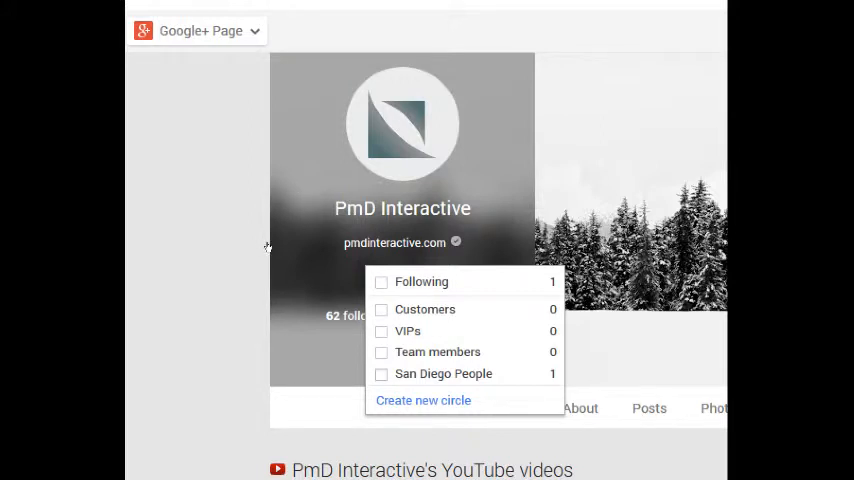
left_click(380, 372)
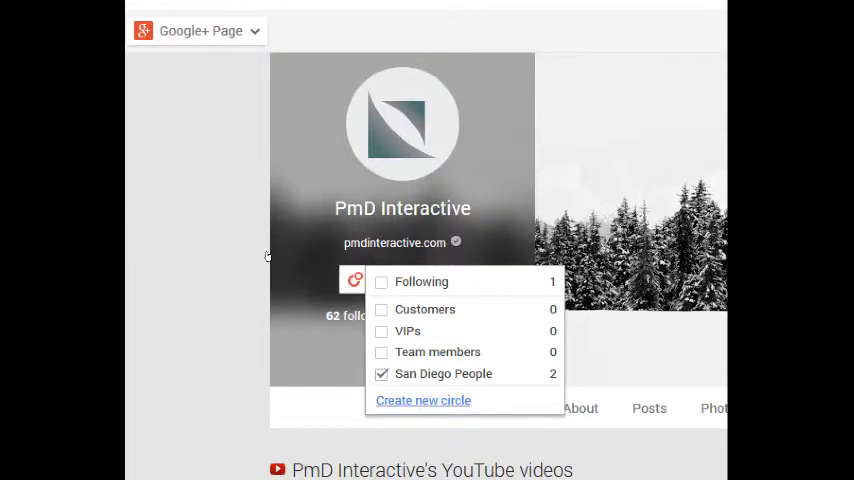
- Create a 'Companies' circle containing PmD Interactive
left_click(424, 400)
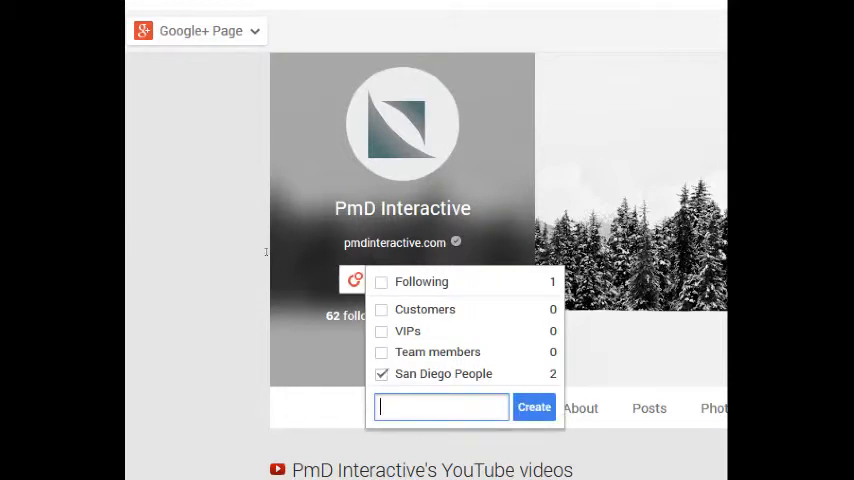
type("Companies")
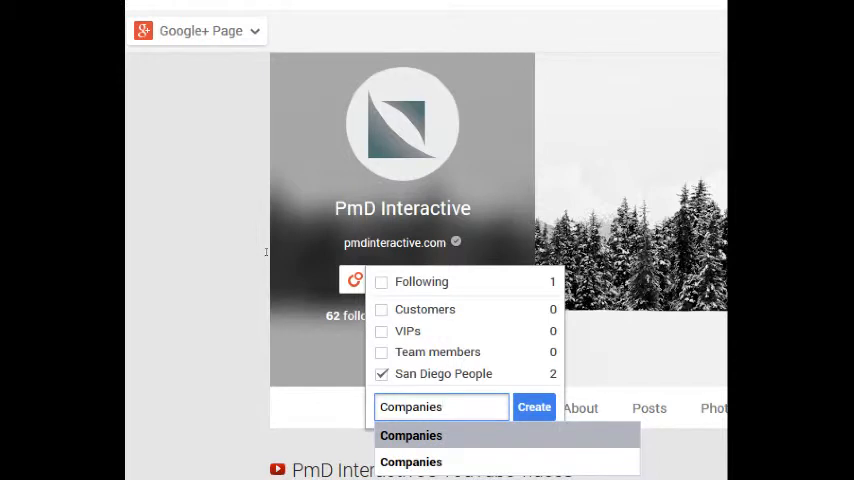
left_click(534, 408)
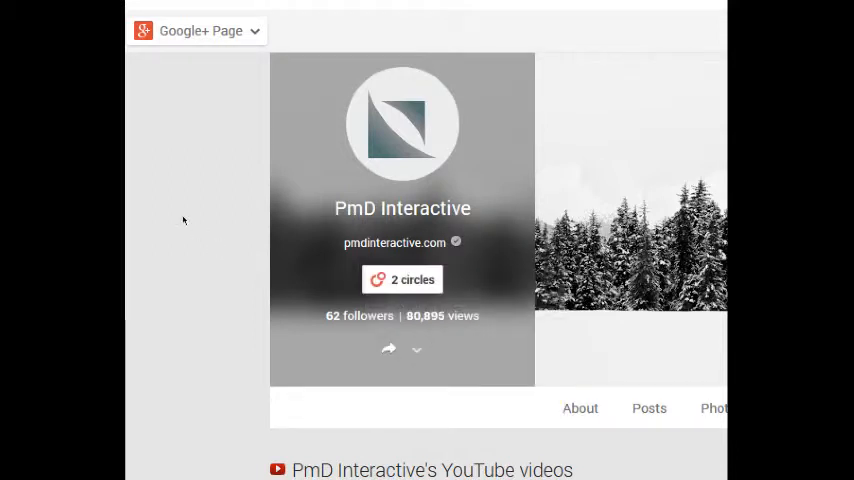
mouse_move(270, 148)
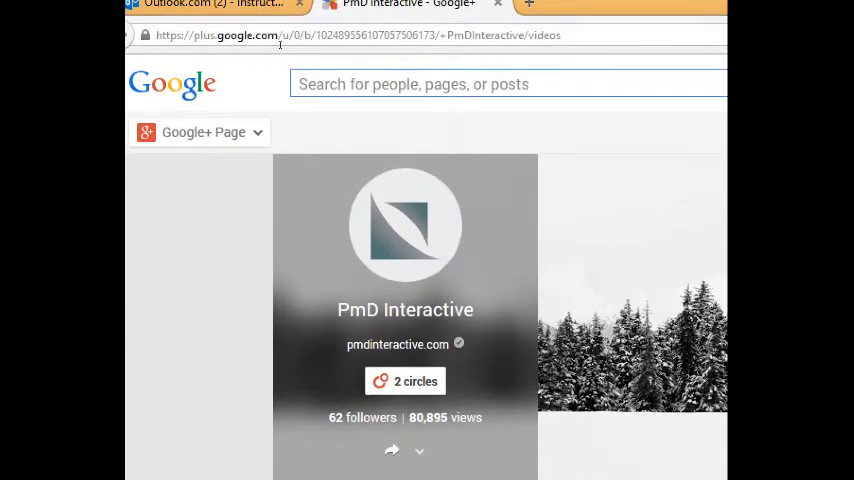
type("Denise wallace")
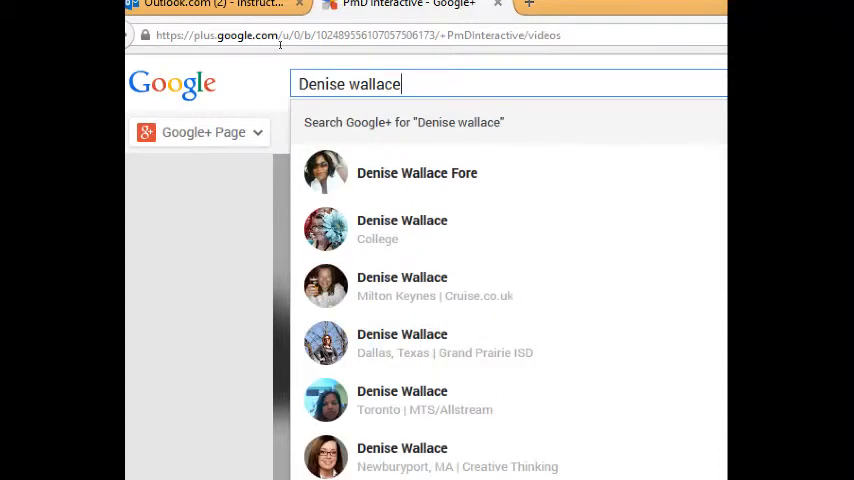
type("john smith")
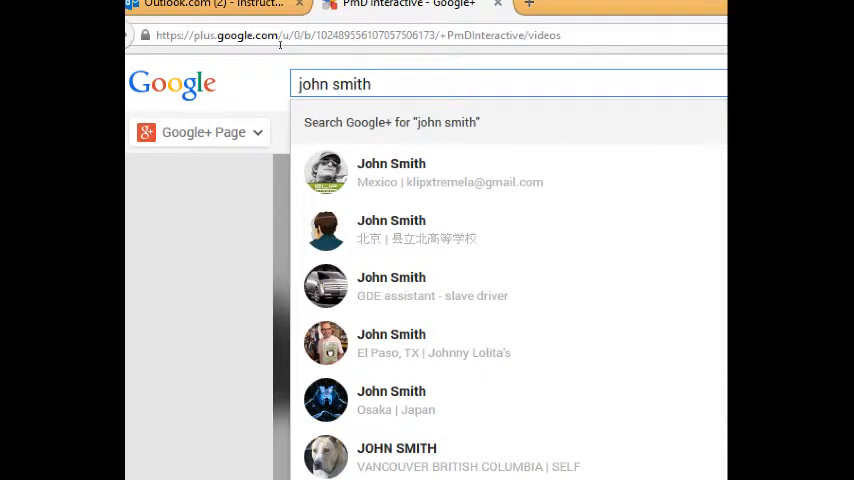
triple_click(334, 84)
type("m")
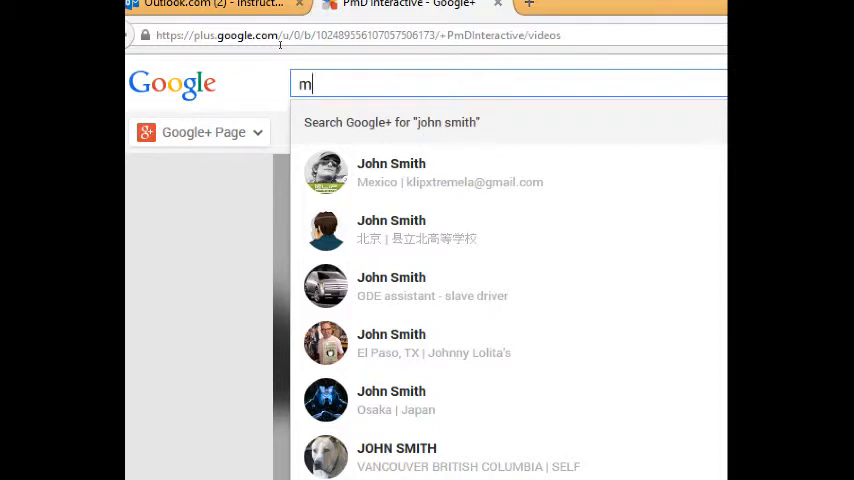
type("att smith")
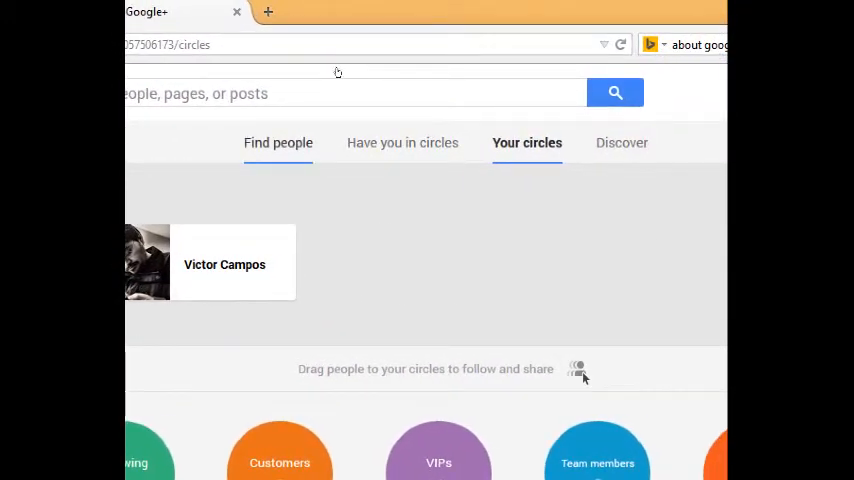
- Switch to Find people and search for 'gian' in the search-anyone box
left_click(278, 142)
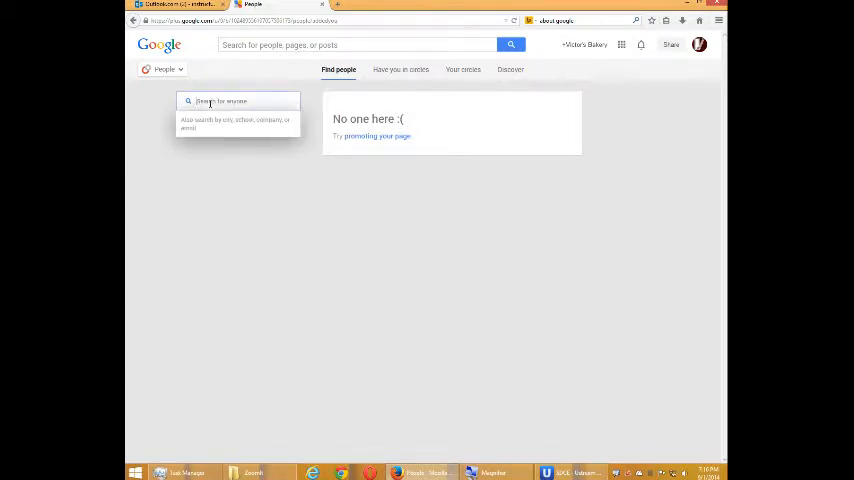
type("gian")
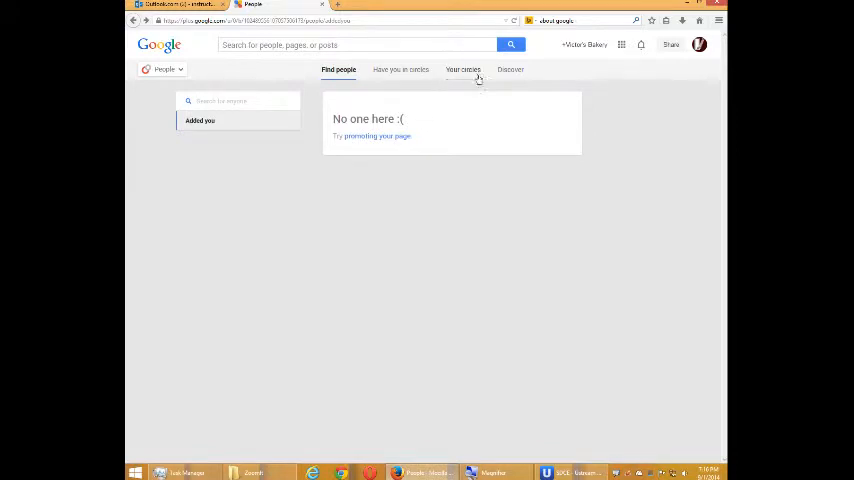
- On the Discover page, follow a featured person into the Following circle
left_click(510, 68)
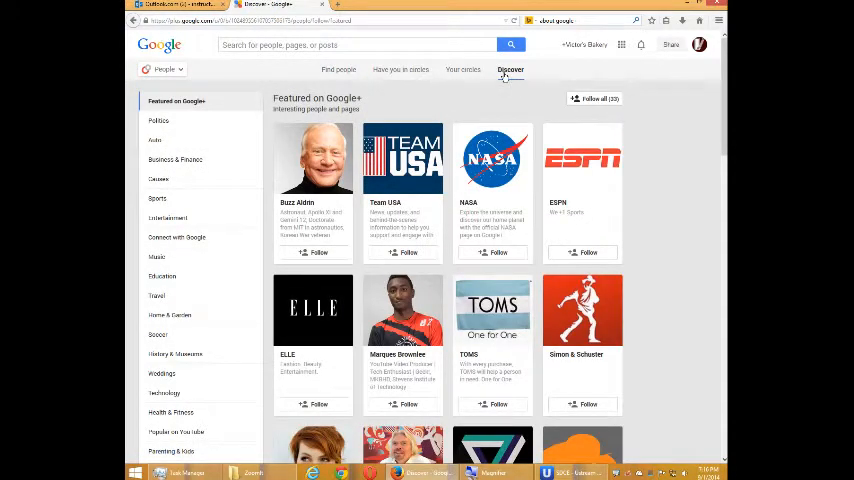
mouse_move(238, 288)
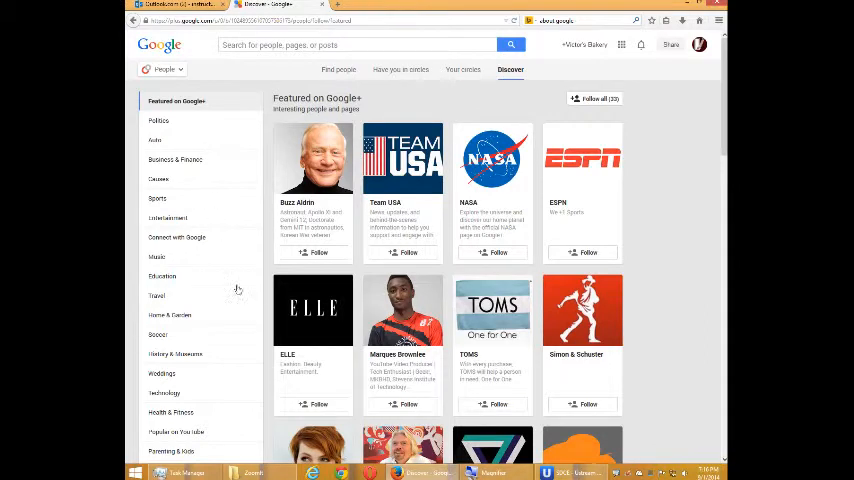
scroll("down", 3)
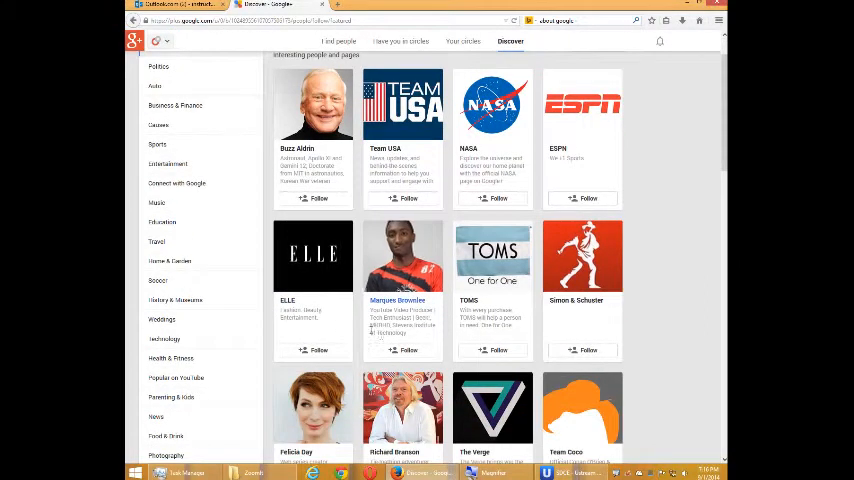
left_click(408, 350)
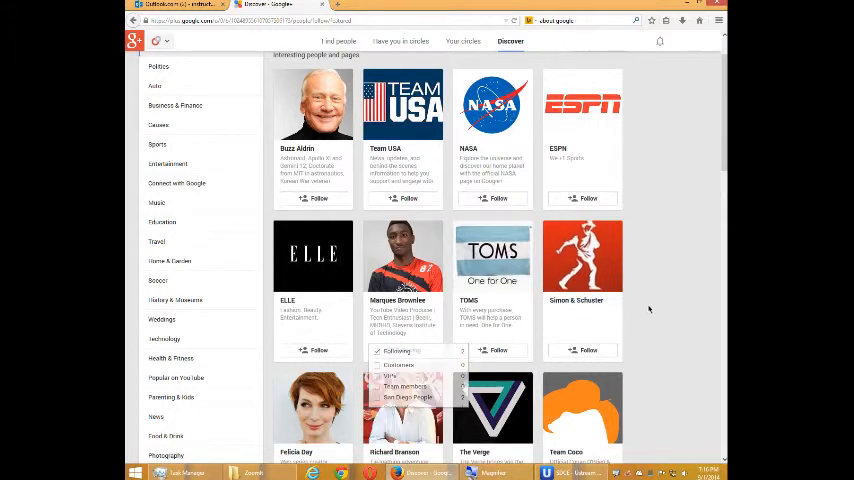
scroll("down", 3)
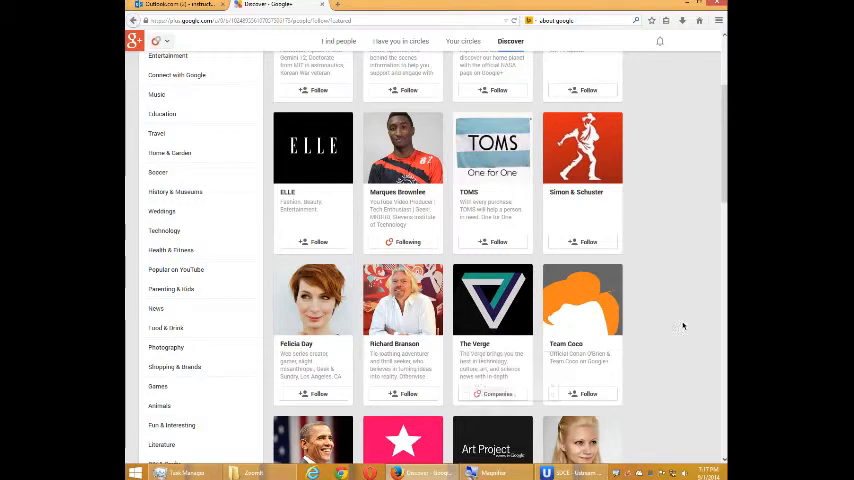
scroll("down", 3)
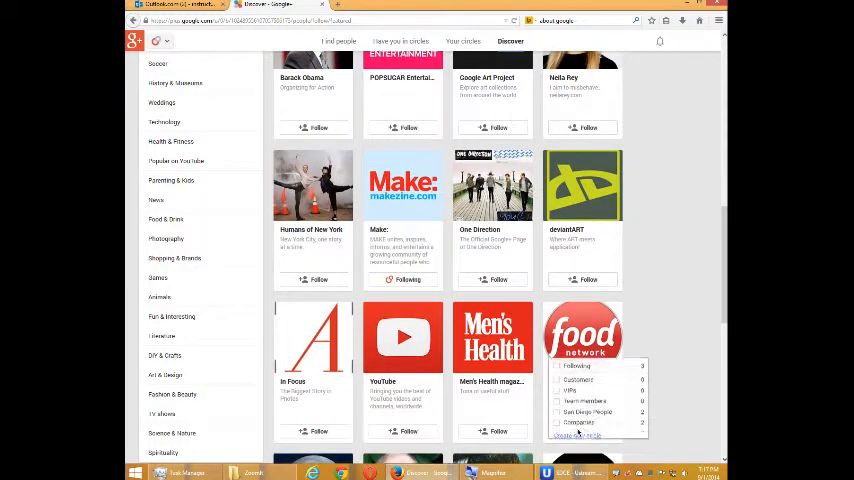
- Follow Food Network into a newly created 'Foodies' circle
left_click(578, 436)
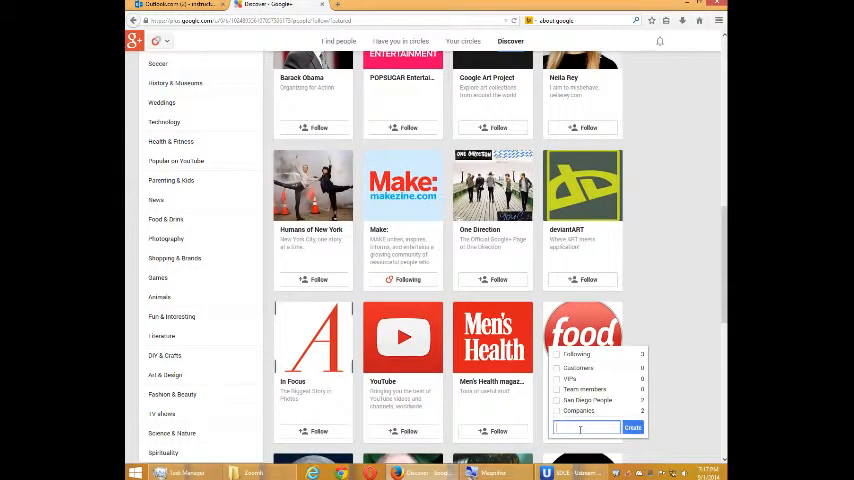
type("Food")
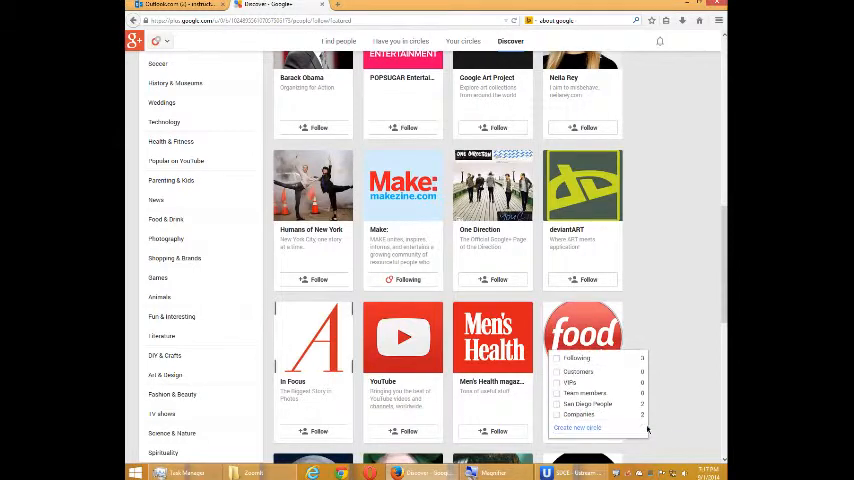
left_click(576, 428)
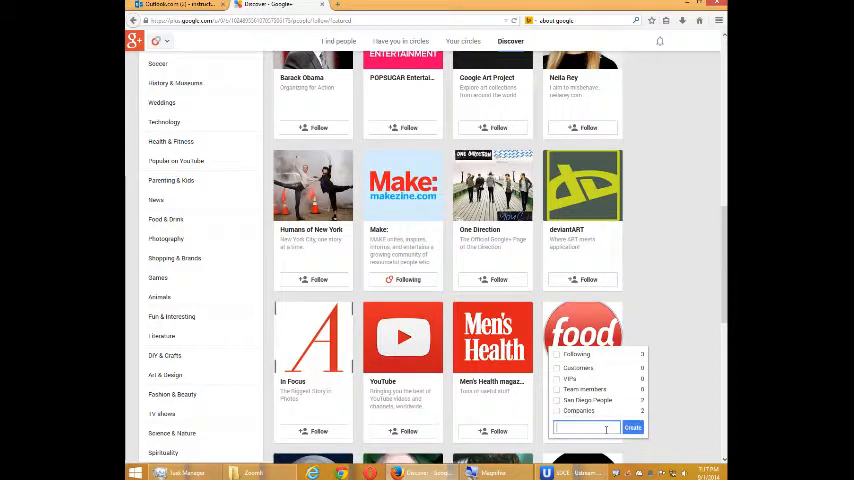
type("Foodies")
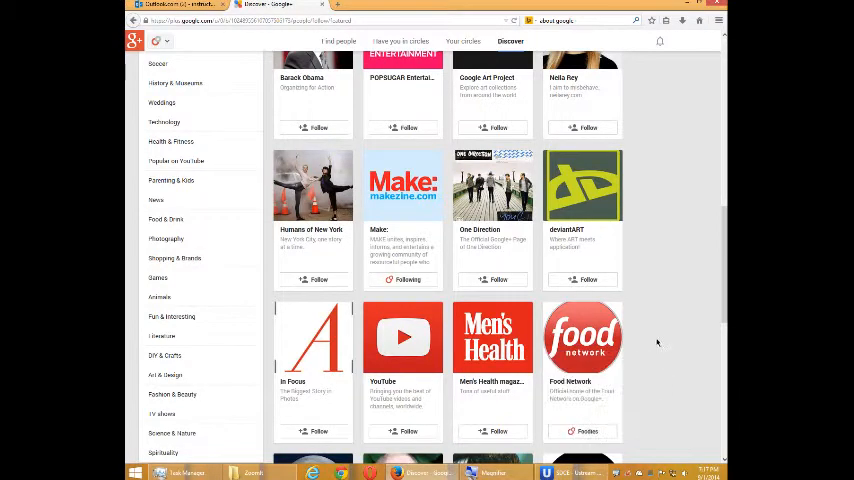
scroll("up", 3)
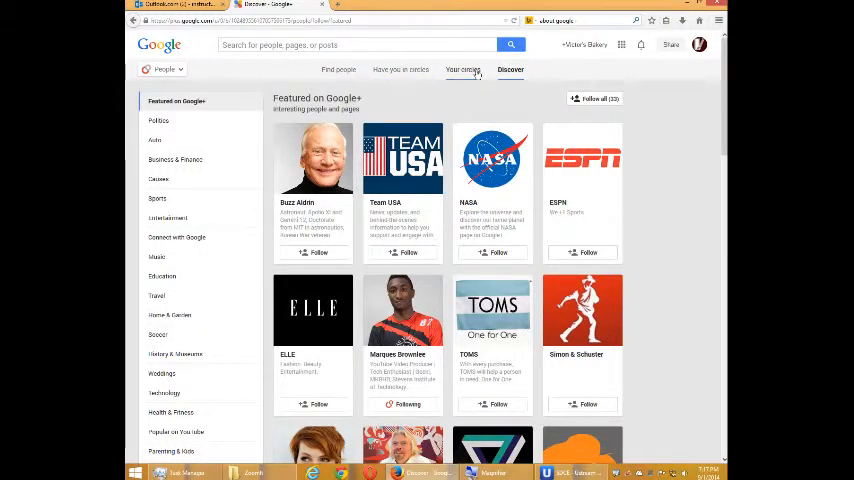
- On Your circles, open Following and drag a followed page onto another circle
left_click(468, 68)
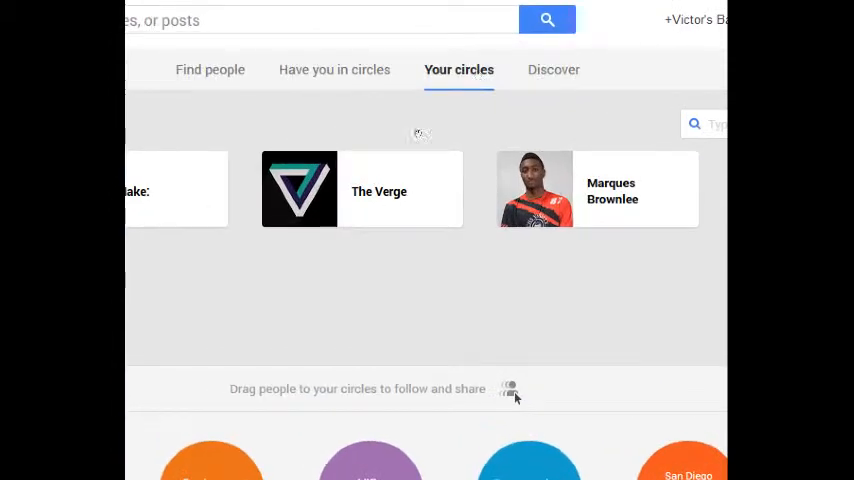
scroll("down", 3)
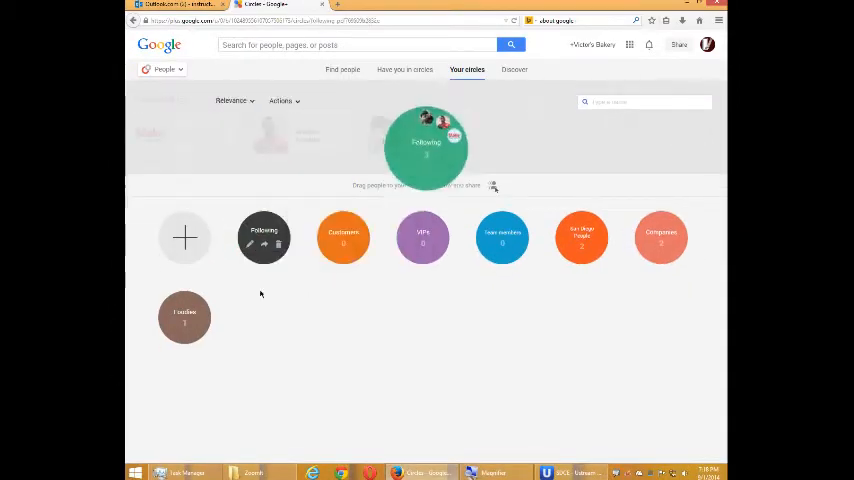
left_click(426, 148)
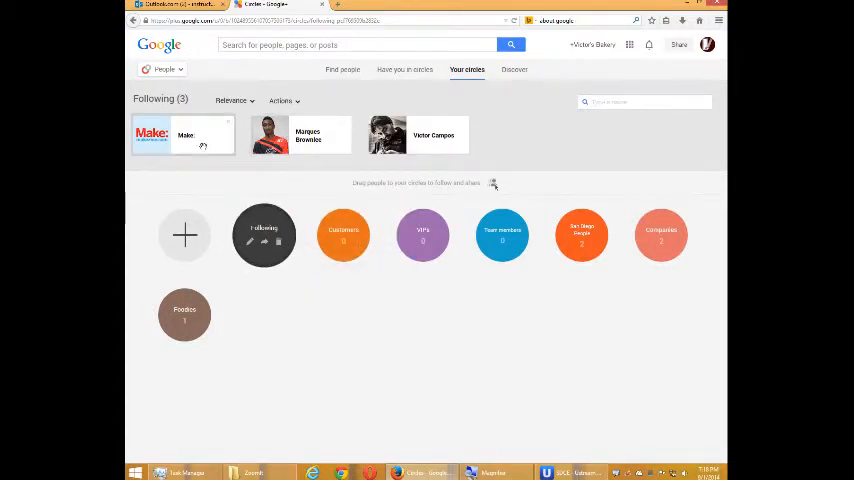
left_click_drag(418, 134, 422, 234)
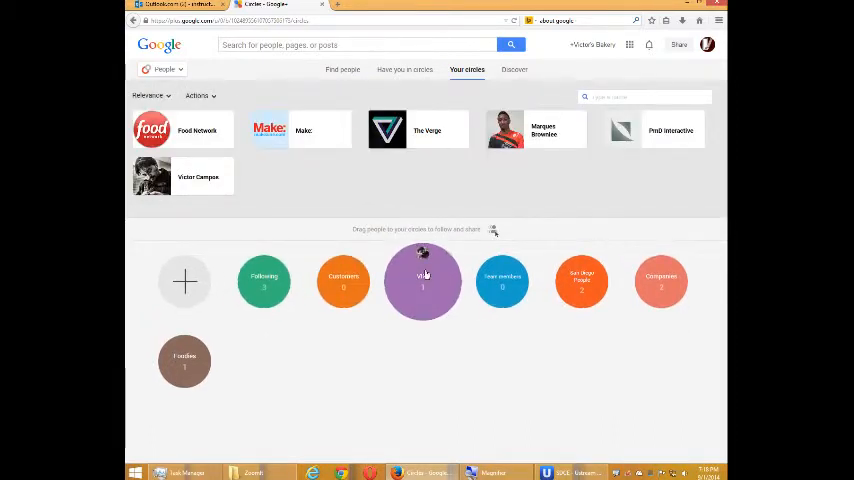
left_click(424, 280)
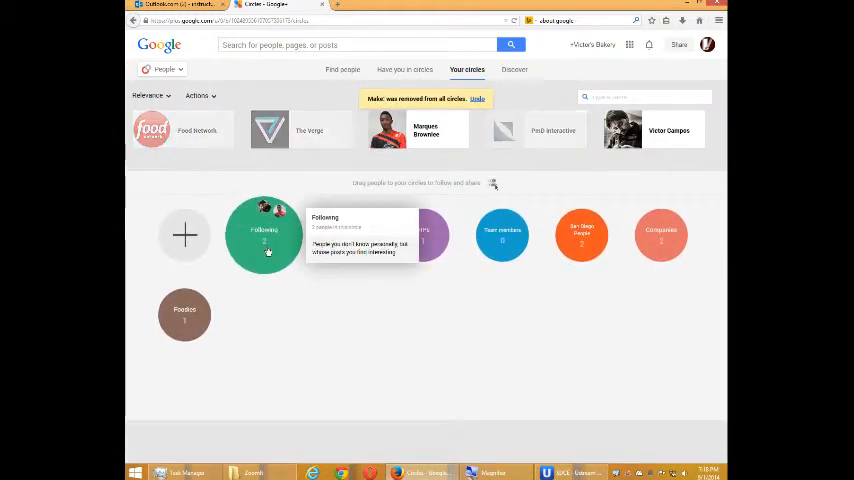
mouse_move(498, 328)
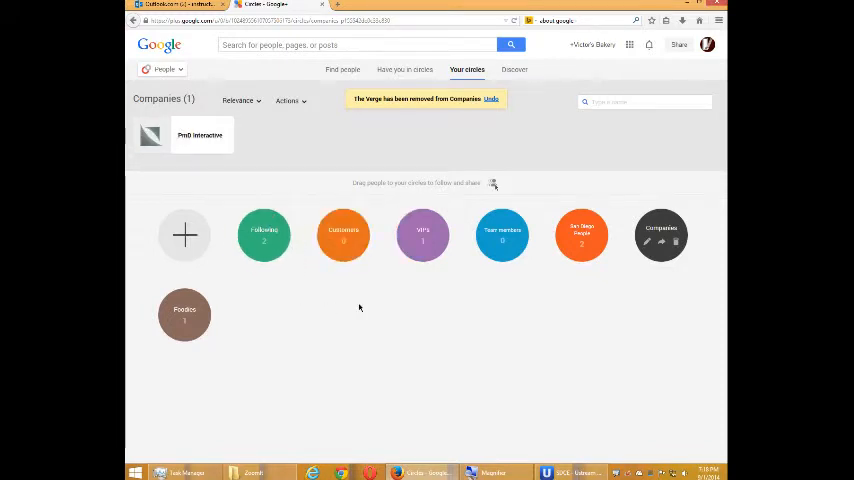
mouse_move(368, 304)
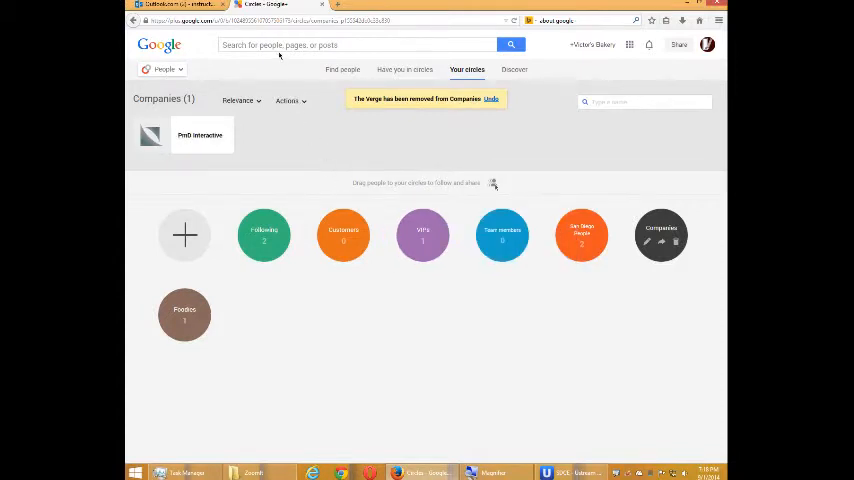
- Return to the Discover page of featured pages to follow
left_click(514, 70)
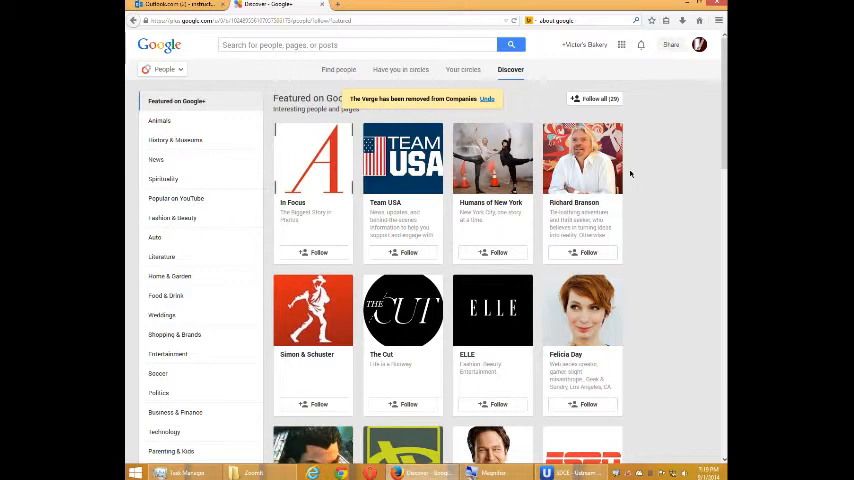
mouse_move(690, 224)
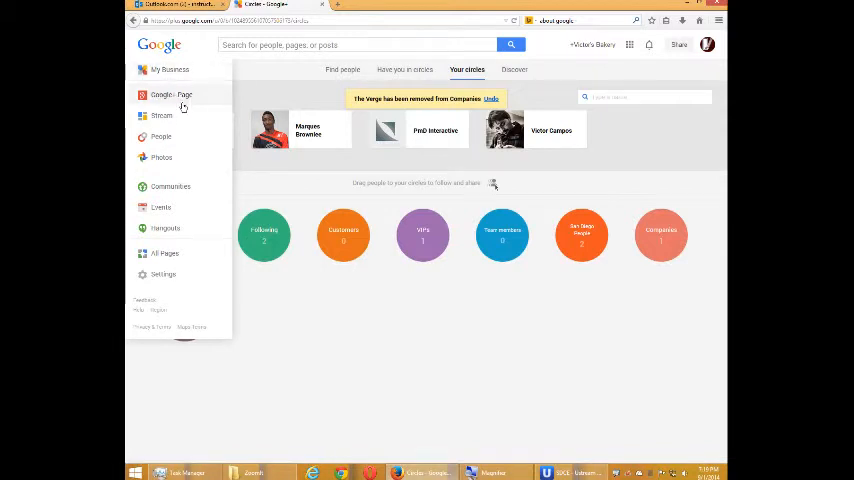
- Return to the Victor's Bakery home stream from the circles overview
left_click(172, 94)
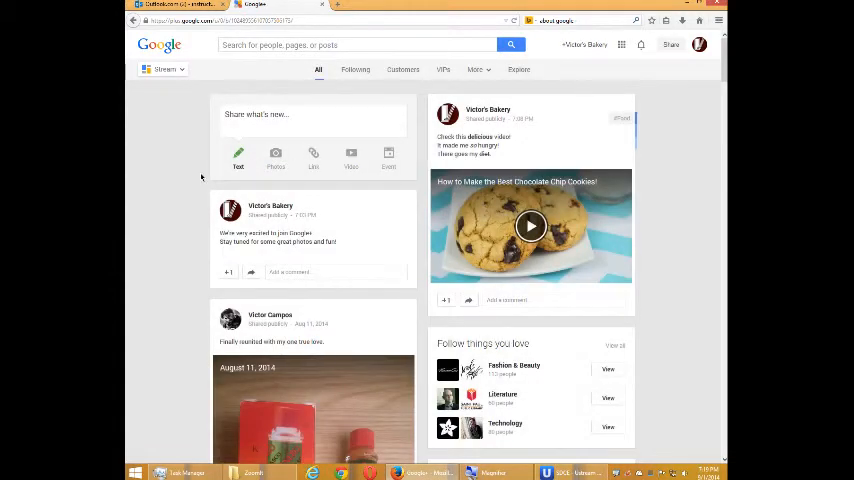
scroll("down", 3)
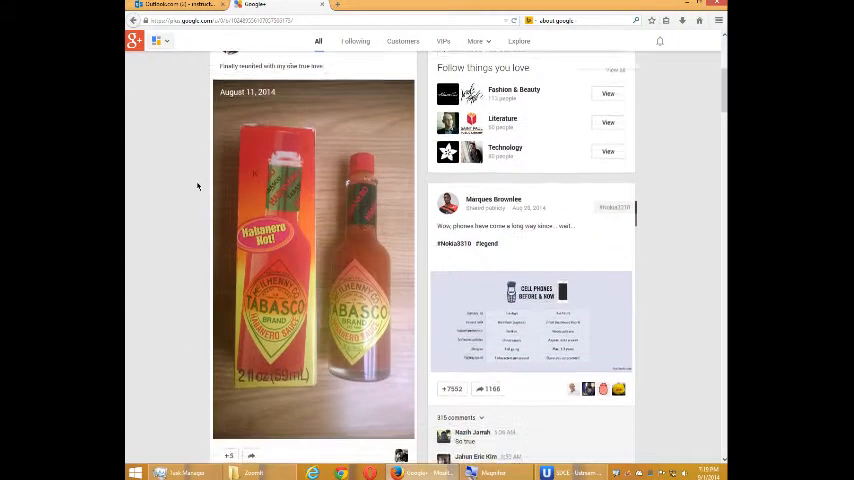
scroll("down", 3)
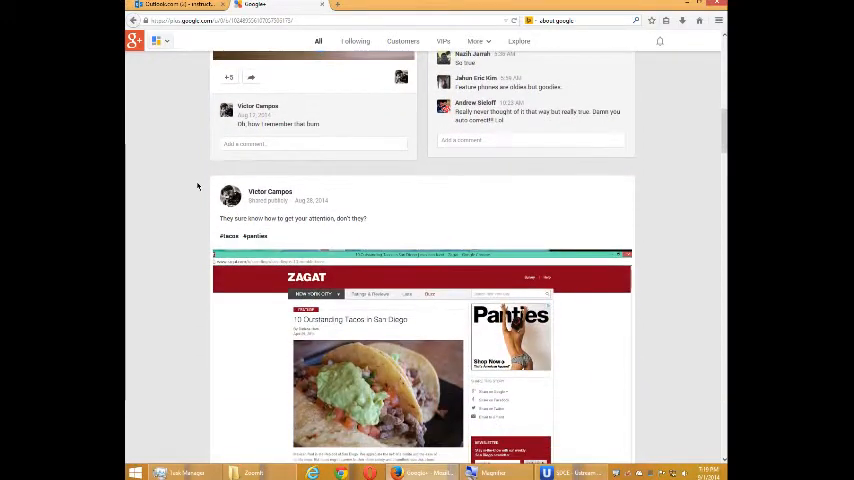
scroll("down", 3)
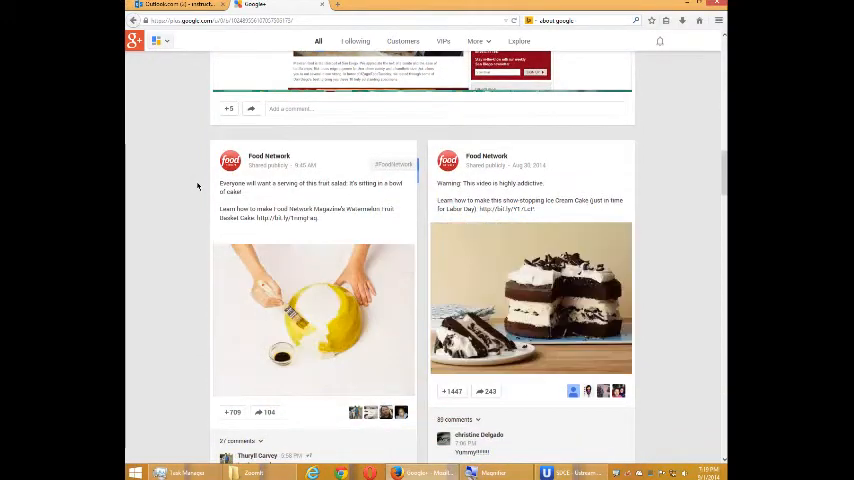